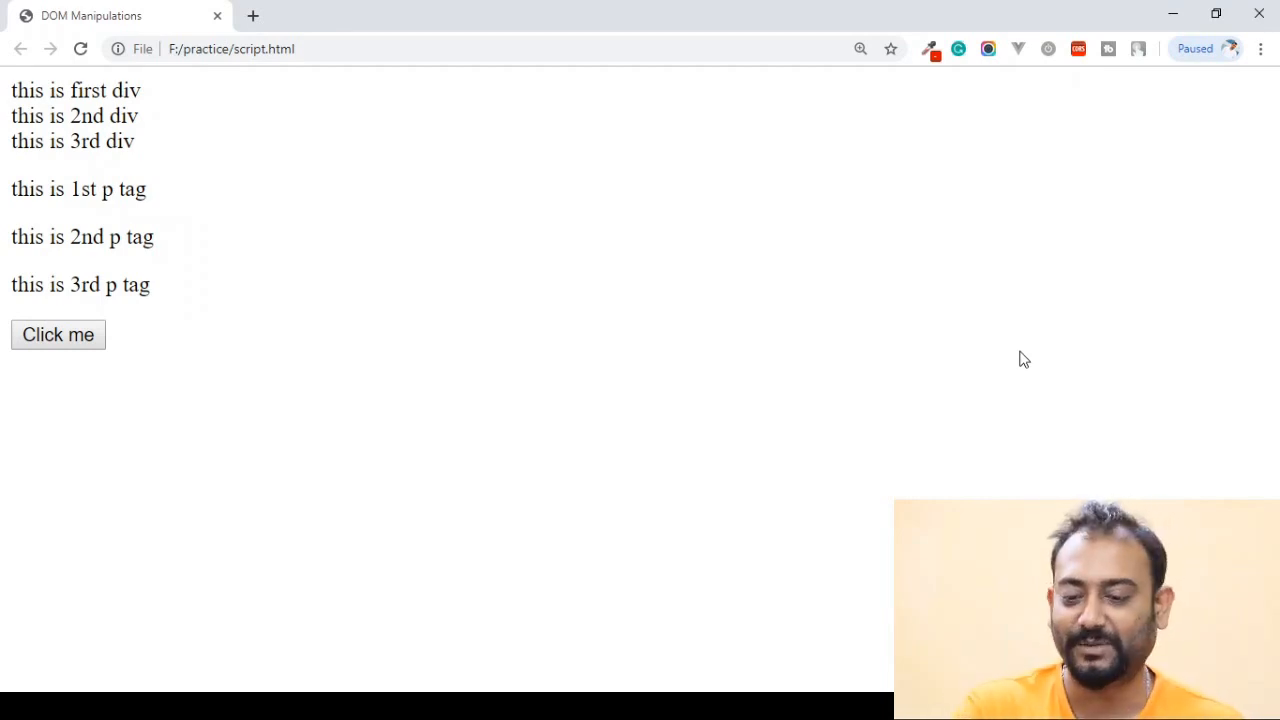
pyautogui.moveTo(424, 592)
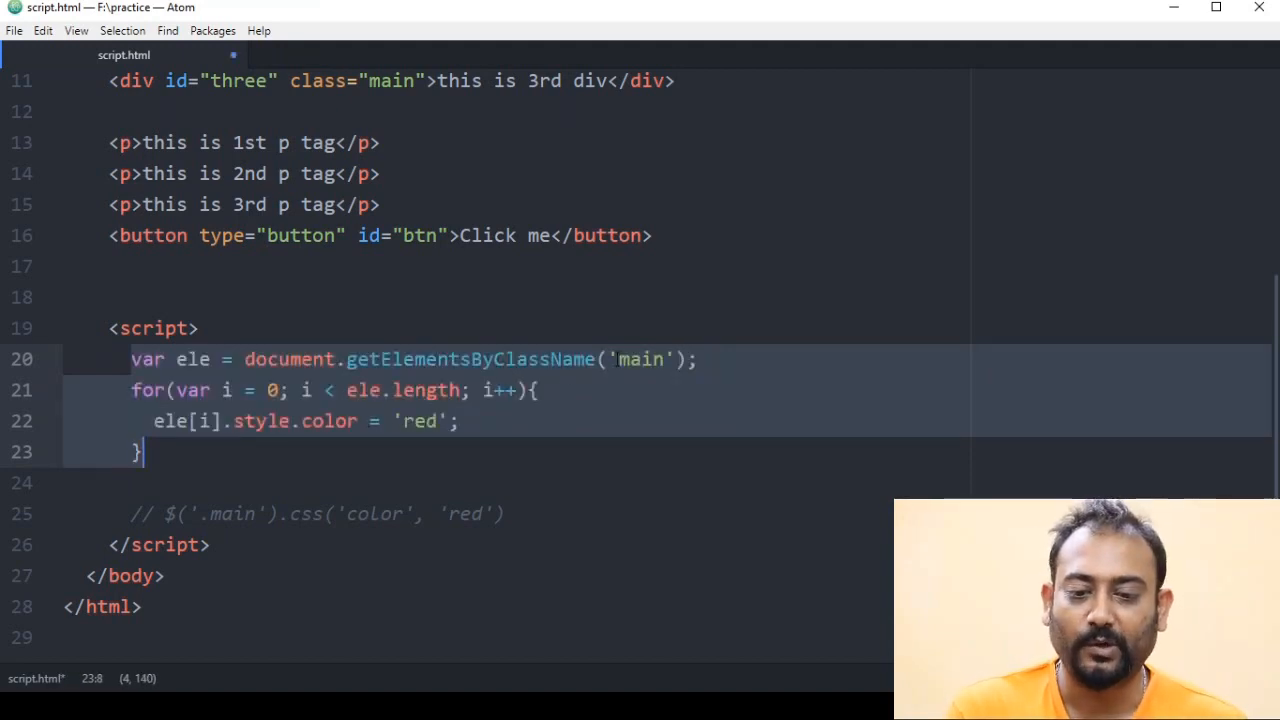
# - Change the lookup from getElementsByClassName('main') to getElementsByTagName('div')
pyautogui.click(488, 360)
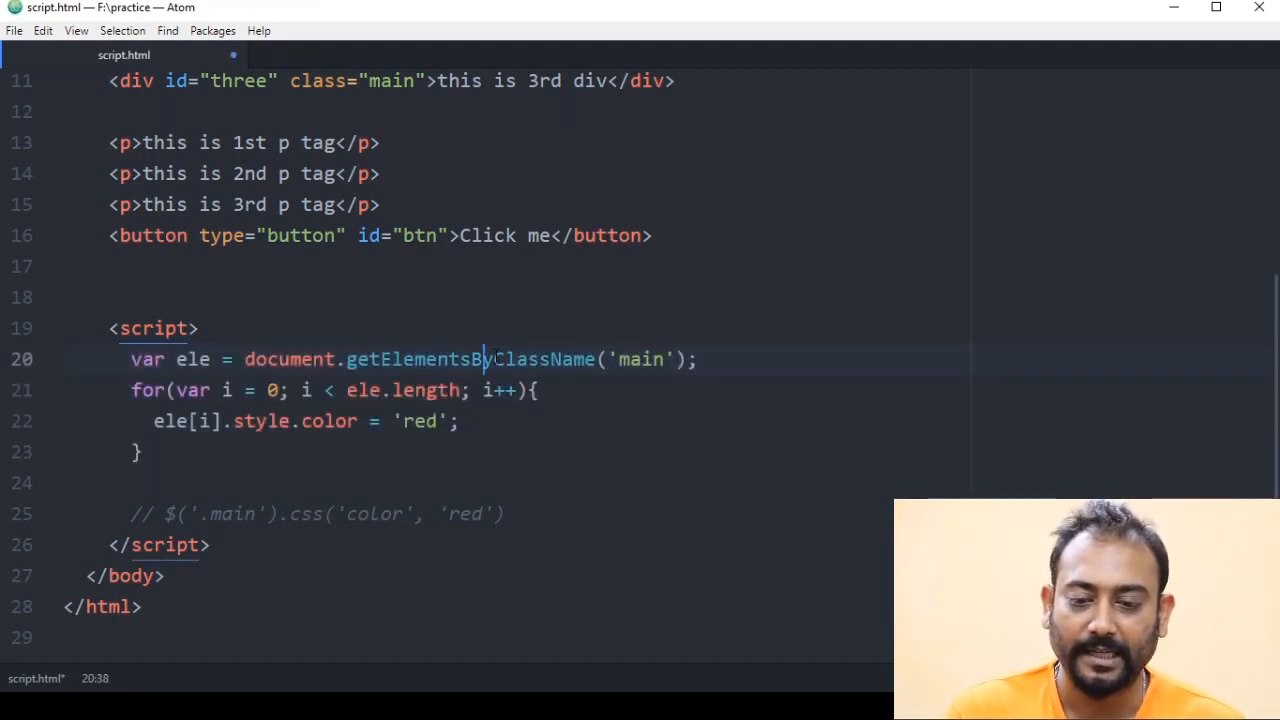
pyautogui.doubleClick(544, 360)
pyautogui.write('Tag')
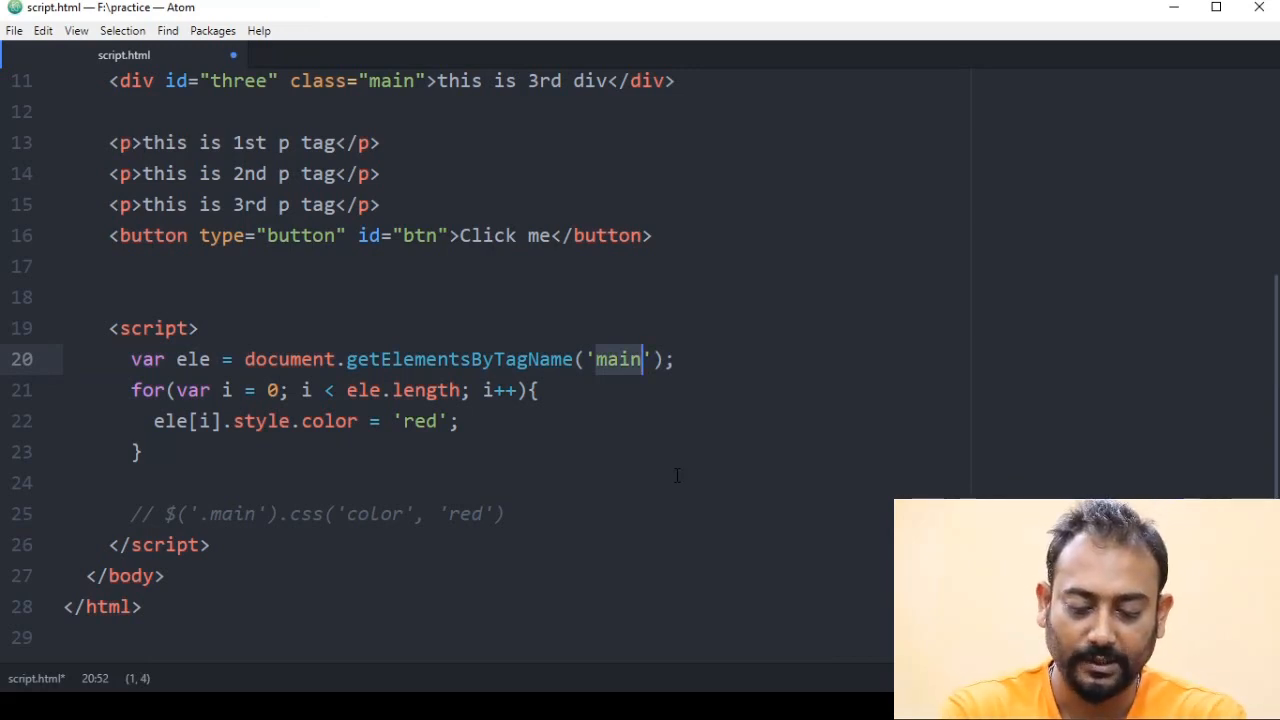
pyautogui.write('div')
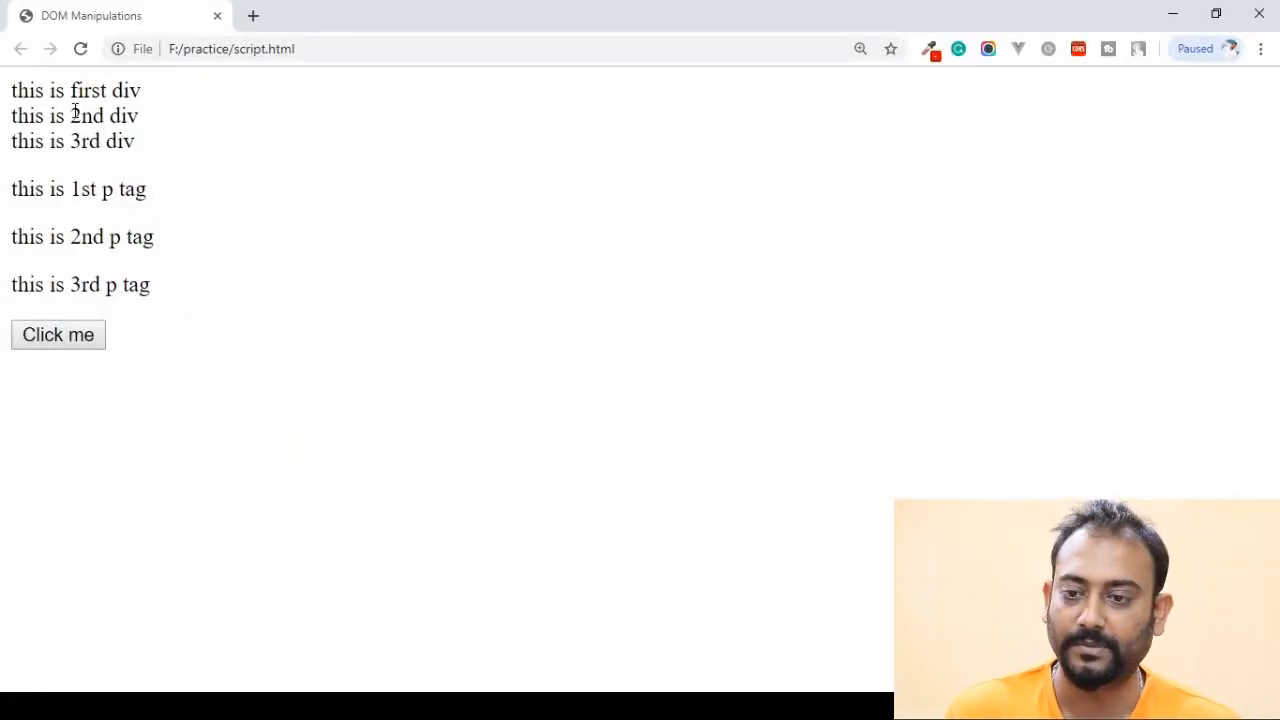
# - Reload the Chrome page to check the getElementsByTagName('div') result
pyautogui.click(58, 334)
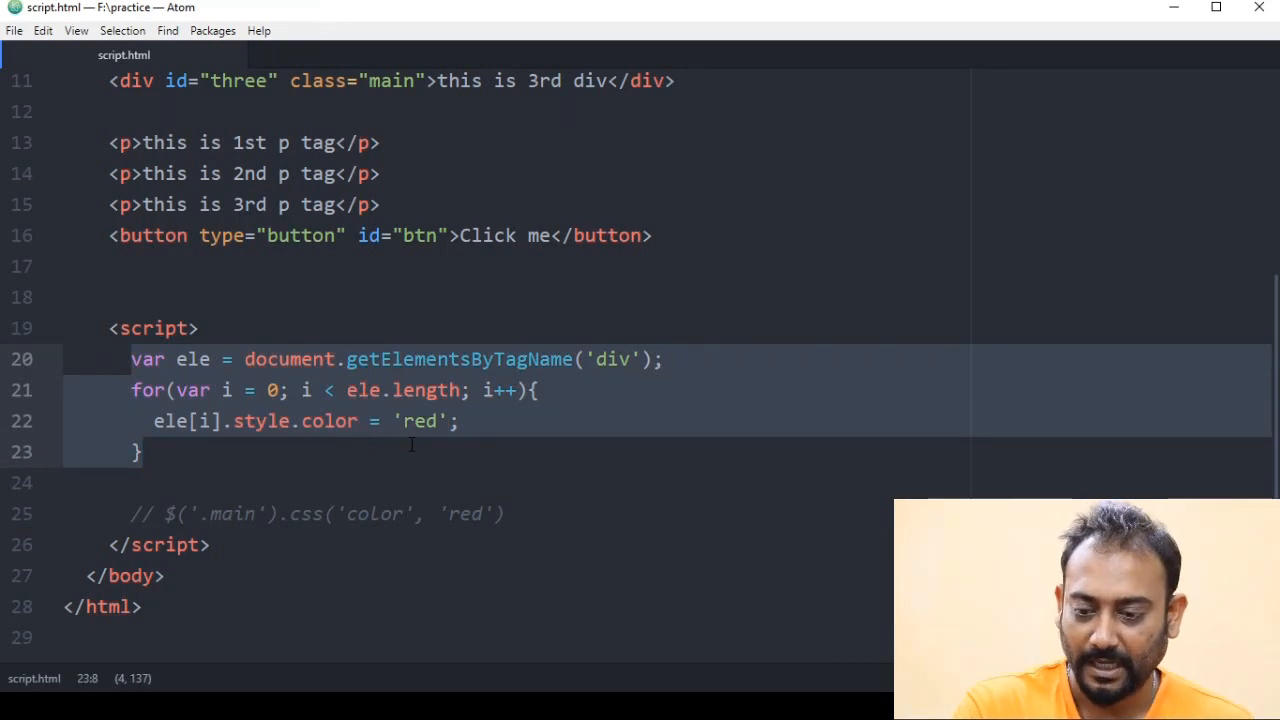
# - Comment out the getElementsByTagName colouring loop with Ctrl+/ and move to the jQuery css line
pyautogui.press('ctrl+/')
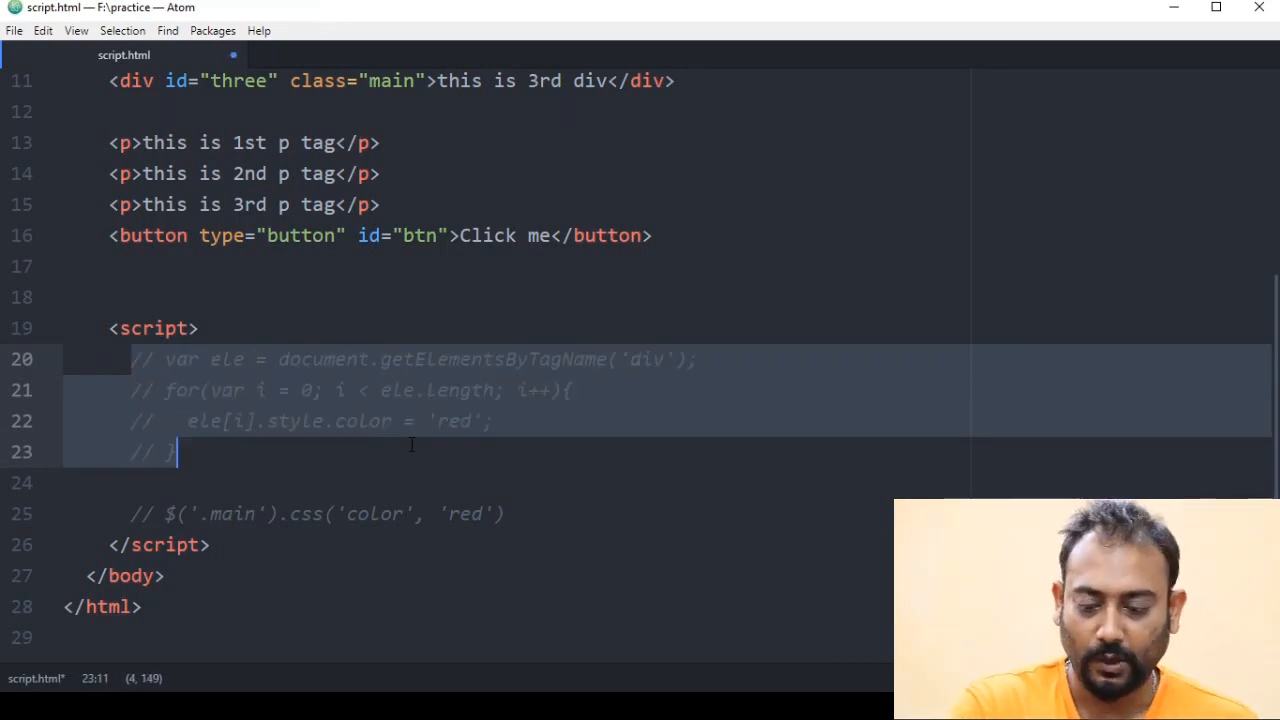
pyautogui.click(82, 48)
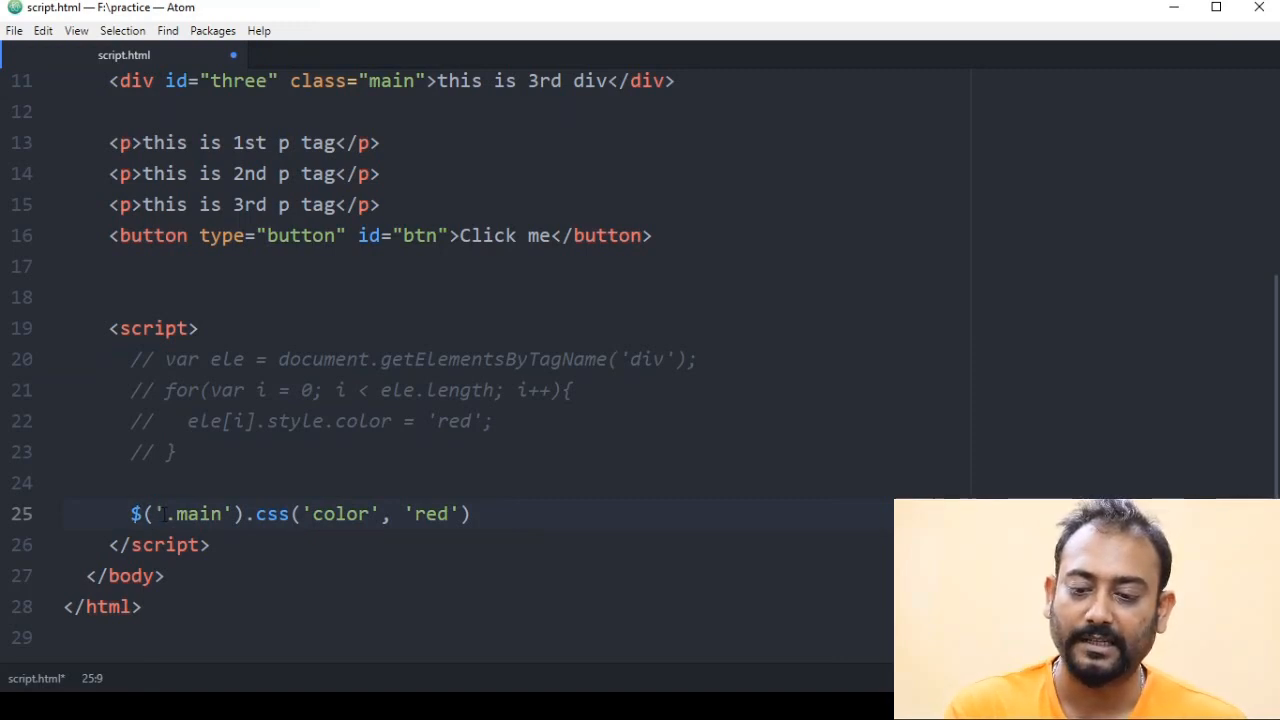
# - Change the jQuery selector from '.main' to 'p', then begin retyping it as 'd' for div
pyautogui.doubleClick(196, 512)
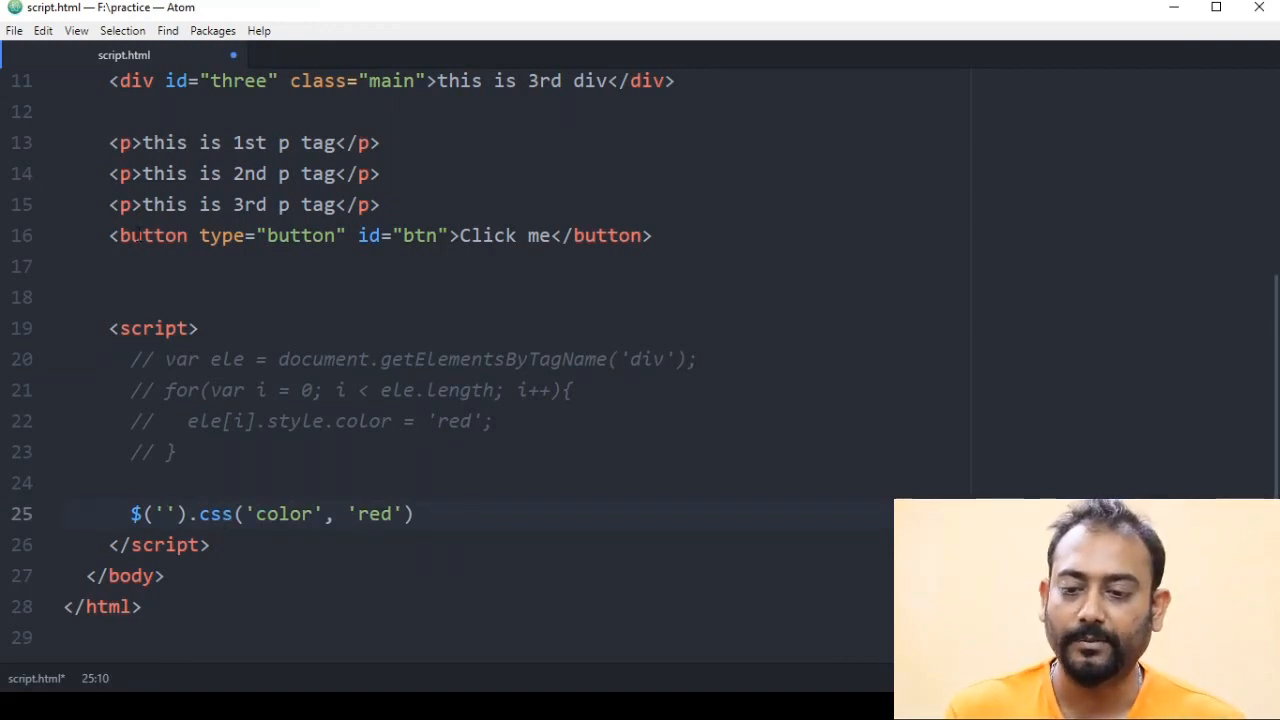
pyautogui.write('p')
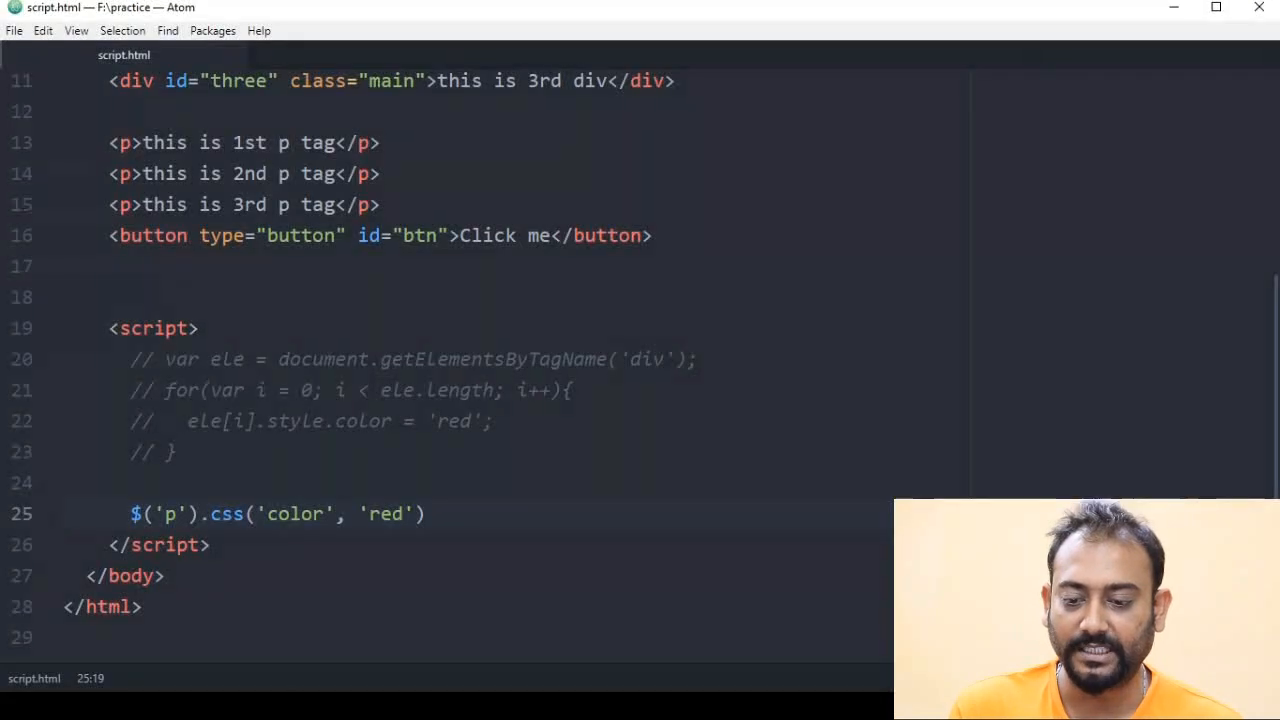
pyautogui.click(168, 512)
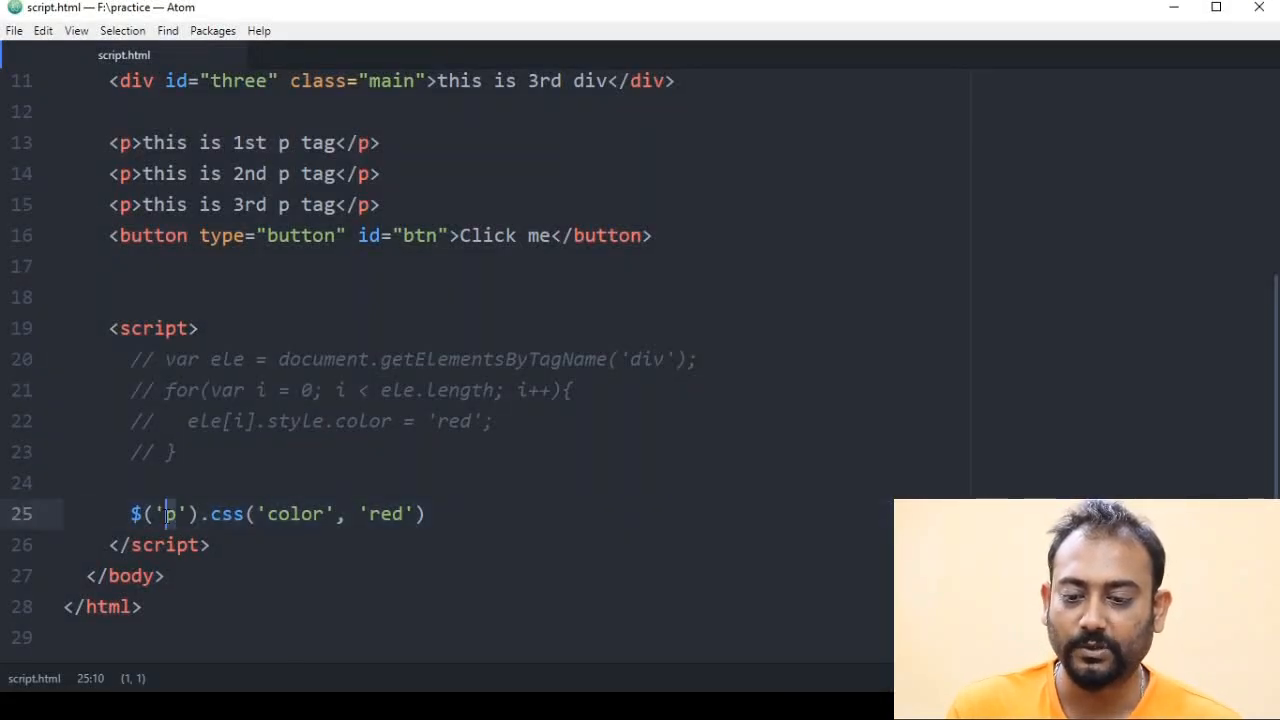
pyautogui.write('d')
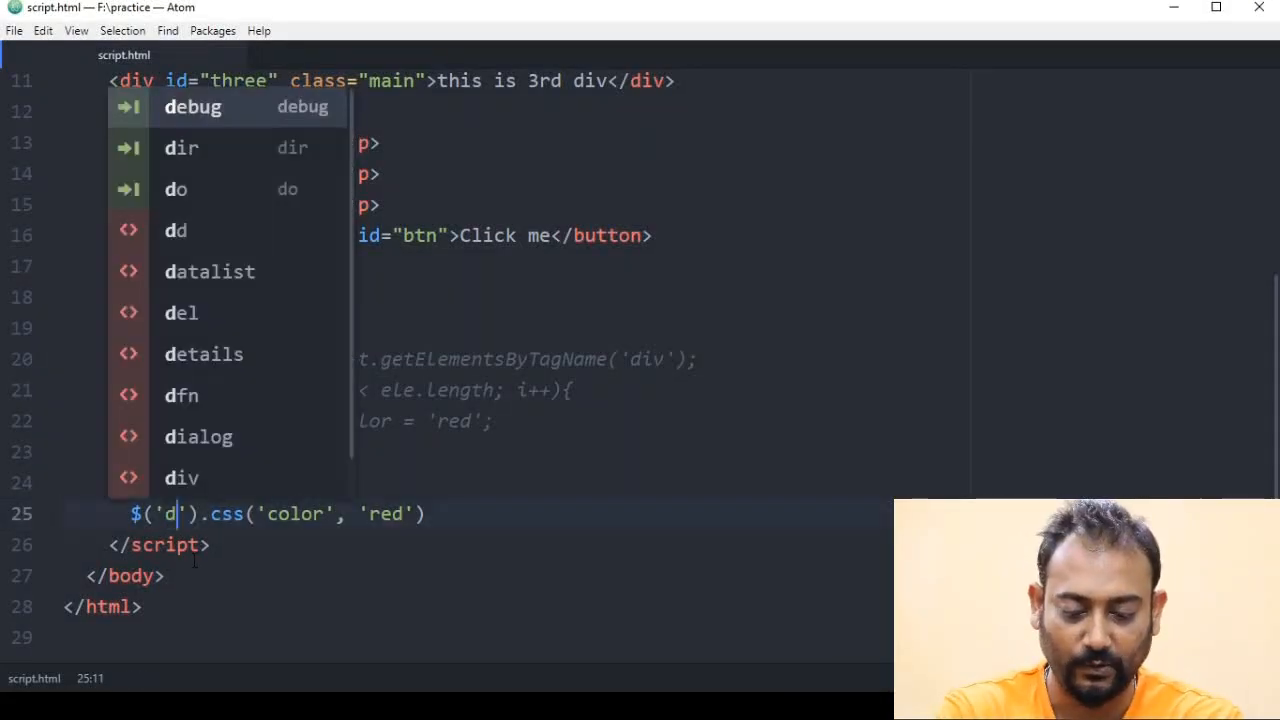